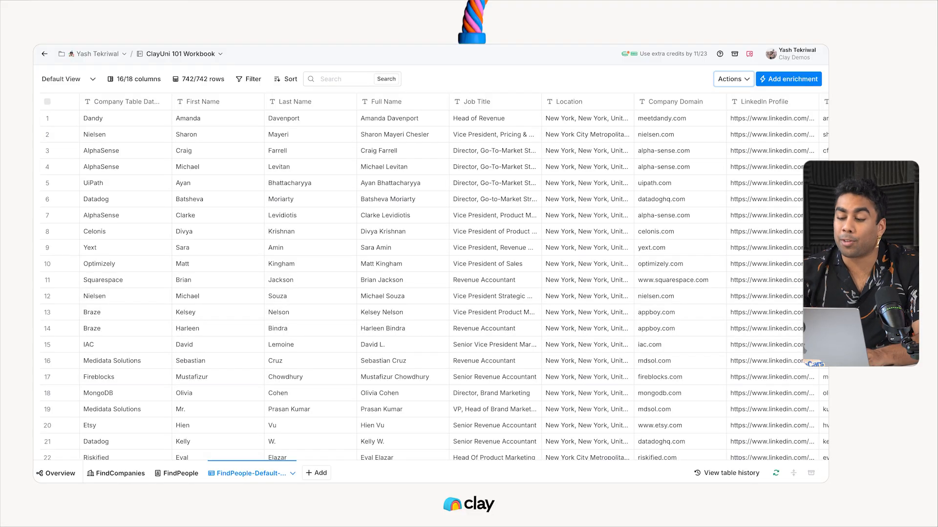
{"action": "mouse_move", "coordinate": [749, 54]}
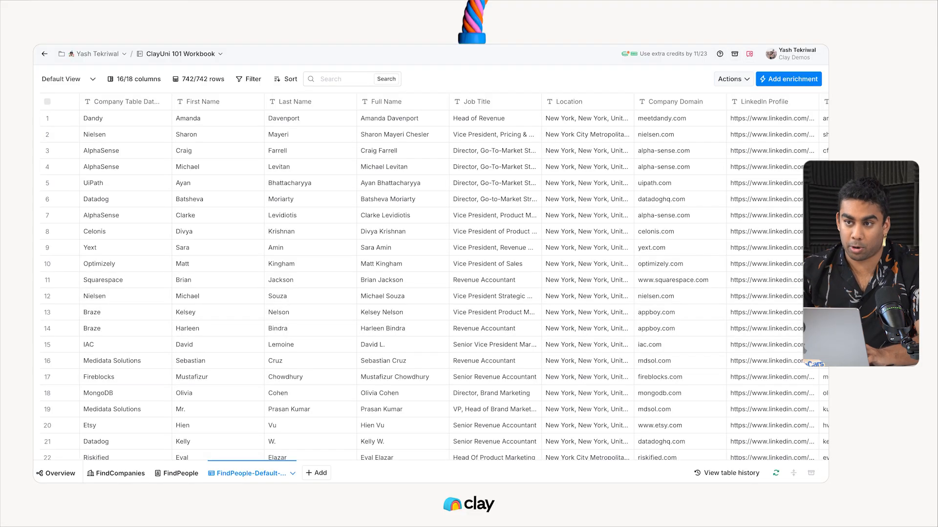
Bring up the add-source options over the FindPeople table.
{"action": "left_click", "coordinate": [730, 78]}
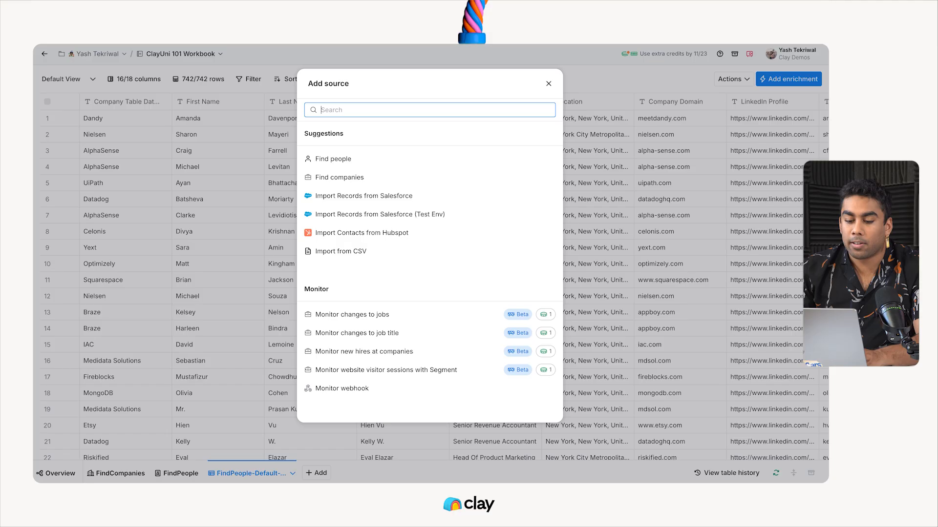
{"action": "scroll", "scroll_direction": "down", "scroll_amount": 3}
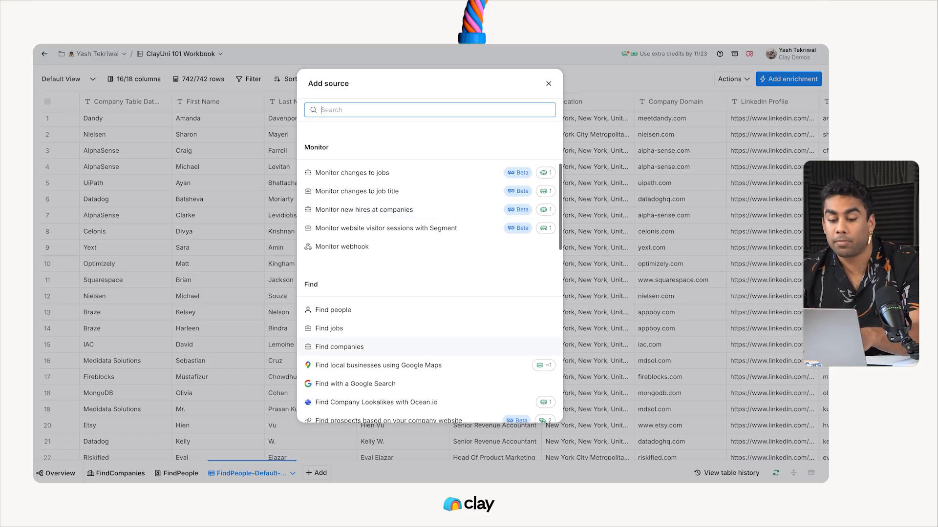
{"action": "scroll", "scroll_direction": "down", "scroll_amount": 3}
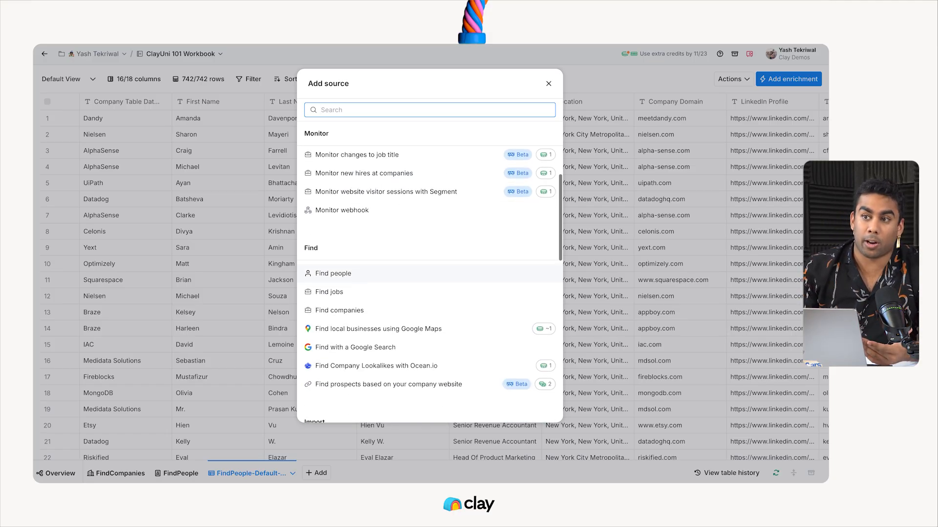
{"action": "scroll", "scroll_direction": "down", "scroll_amount": 3}
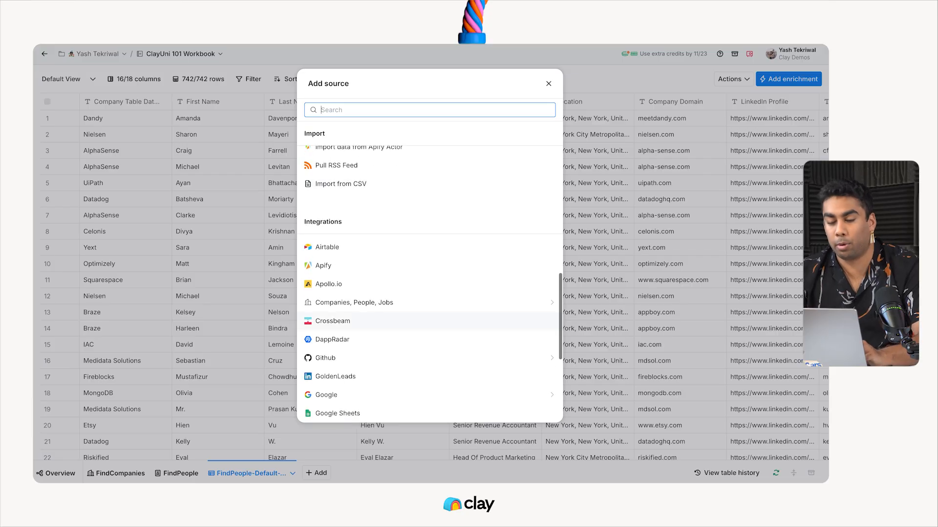
{"action": "scroll", "scroll_direction": "up", "scroll_amount": 3}
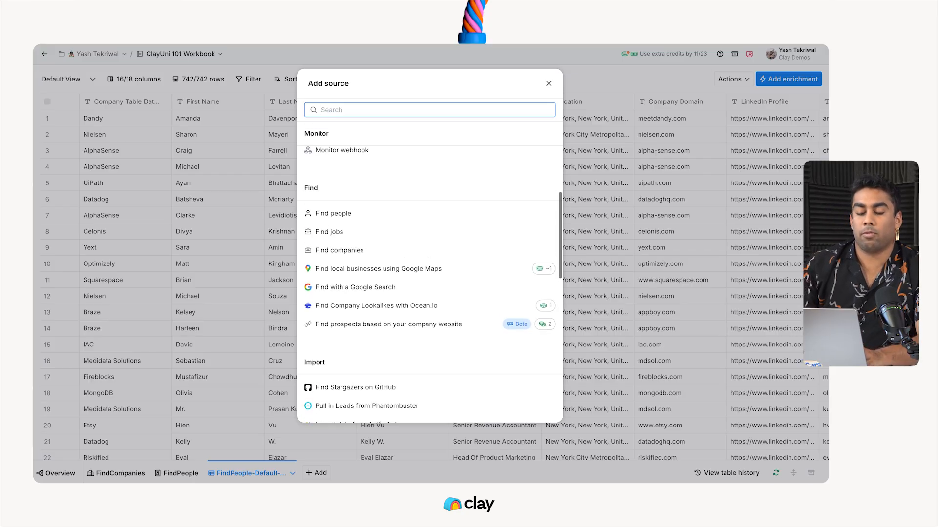
{"action": "scroll", "scroll_direction": "up", "scroll_amount": 3}
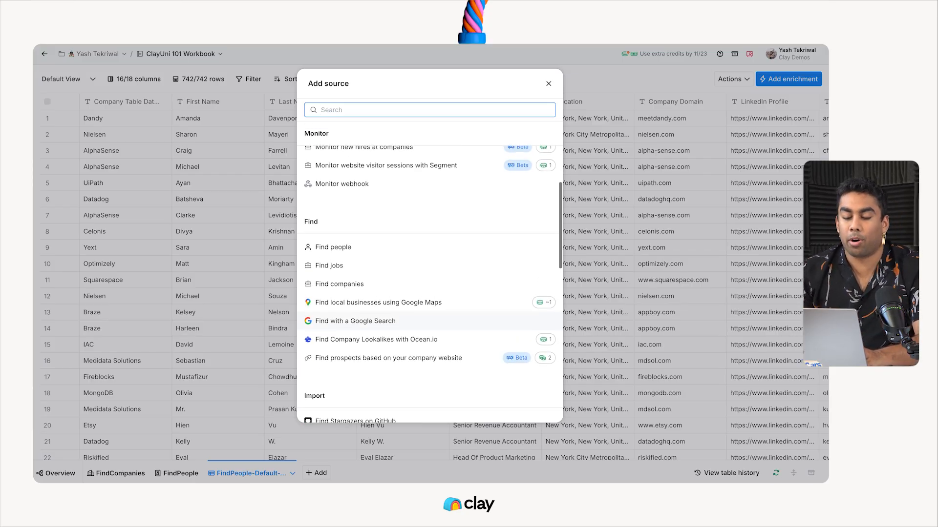
{"action": "scroll", "scroll_direction": "up", "scroll_amount": 3}
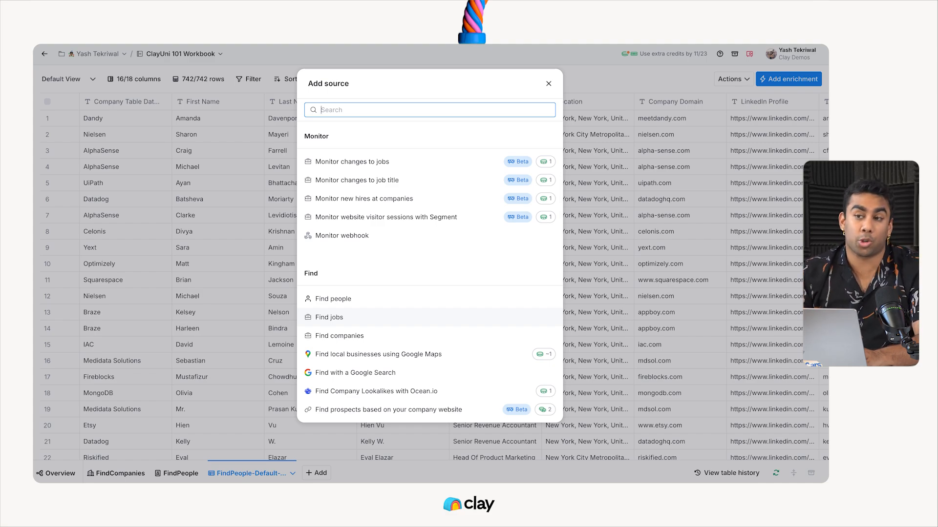
{"action": "scroll", "scroll_direction": "up", "scroll_amount": 3}
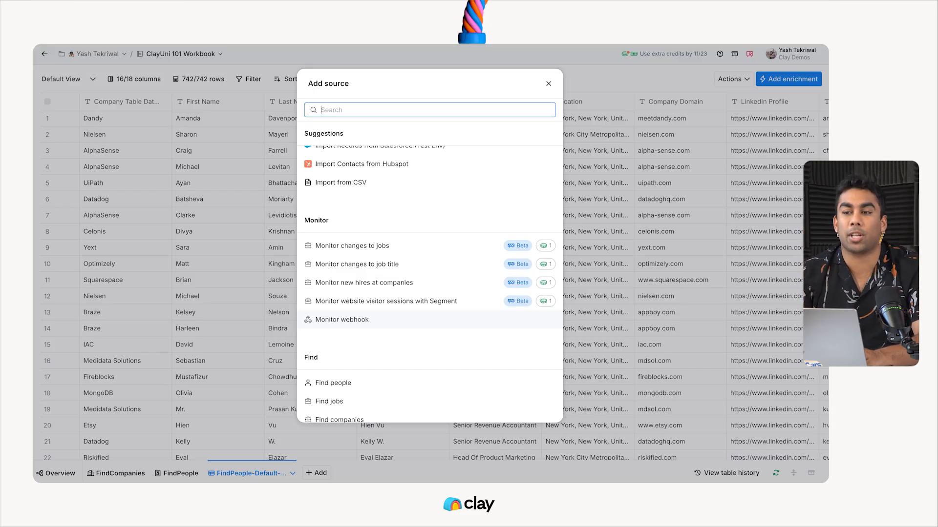
{"action": "scroll", "scroll_direction": "up", "scroll_amount": 3}
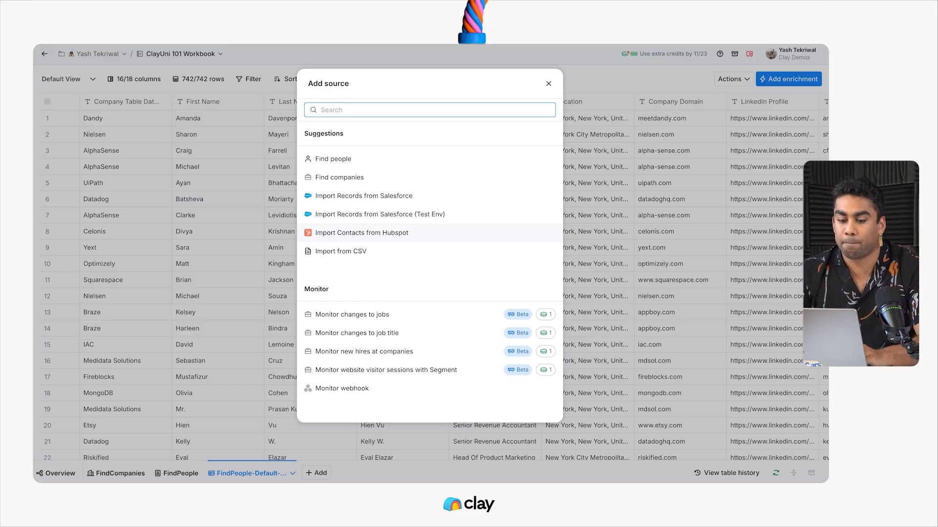
{"action": "left_click", "coordinate": [361, 232]}
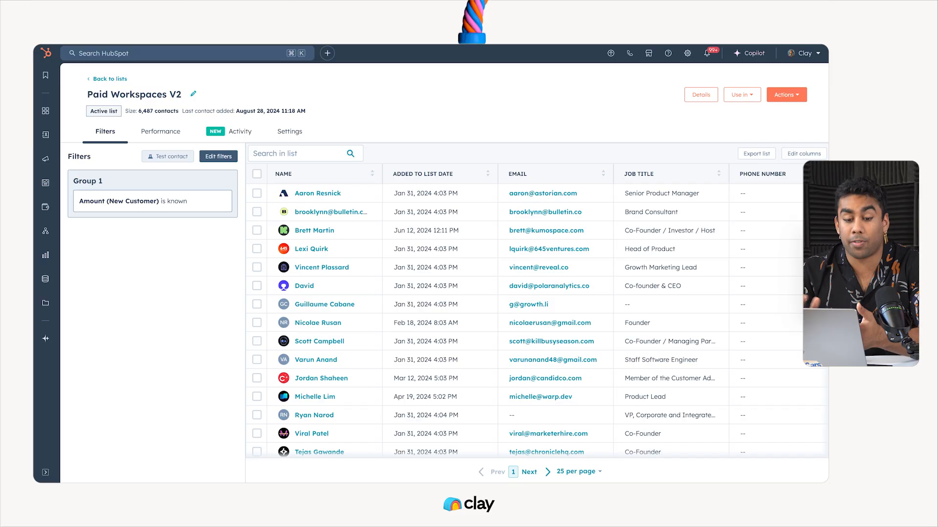
Review the Paid Workspaces V2 contact list in HubSpot before returning to Clay.
{"action": "left_click", "coordinate": [45, 134]}
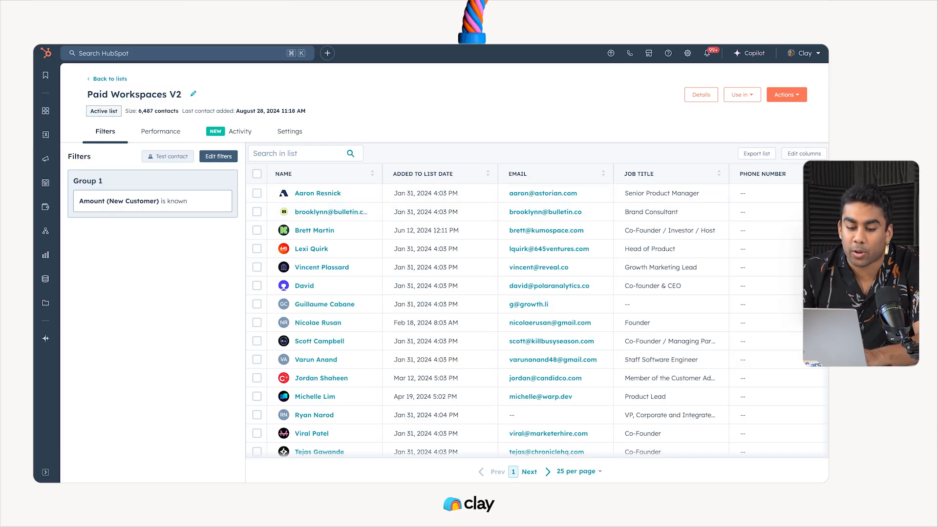
{"action": "mouse_move", "coordinate": [313, 231]}
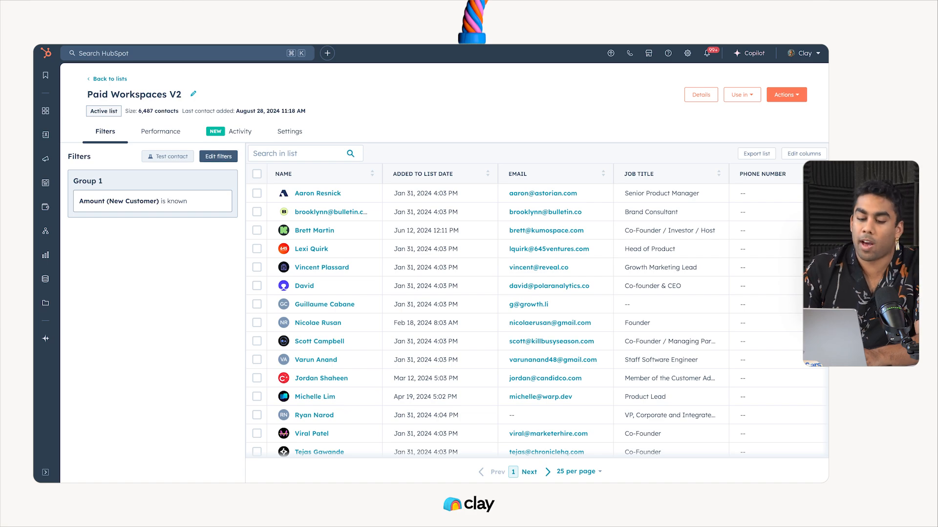
{"action": "mouse_move", "coordinate": [321, 268]}
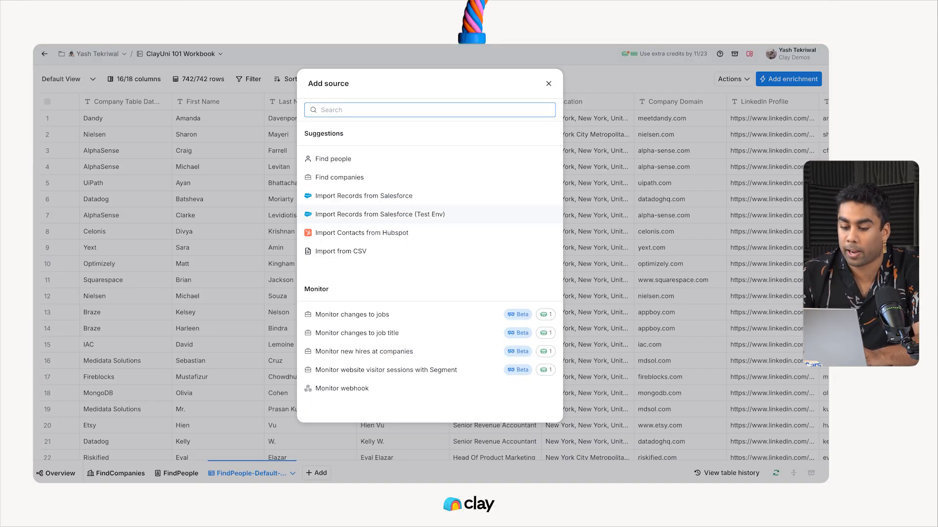
Import HubSpot contacts from the Paid Workspaces V2 list using the connected account.
{"action": "left_click", "coordinate": [361, 233]}
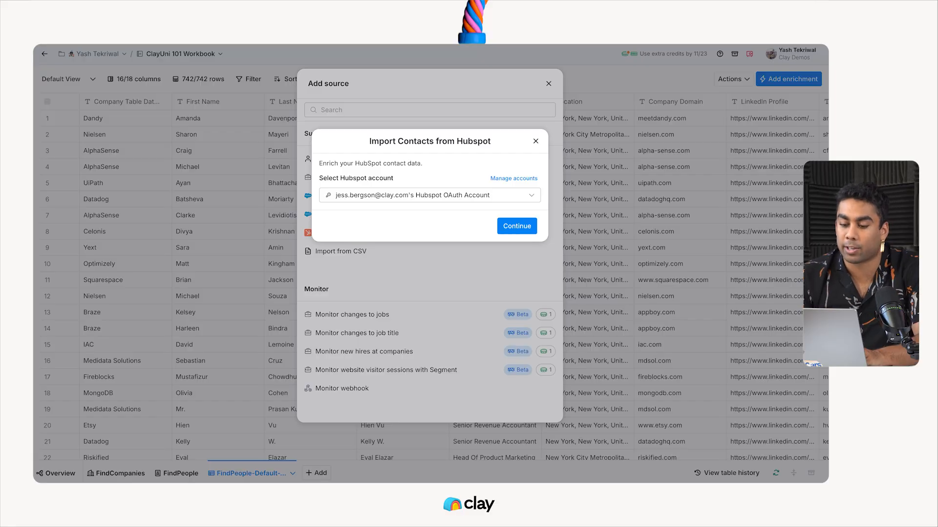
{"action": "left_click", "coordinate": [428, 195]}
{"action": "type", "text": "p"}
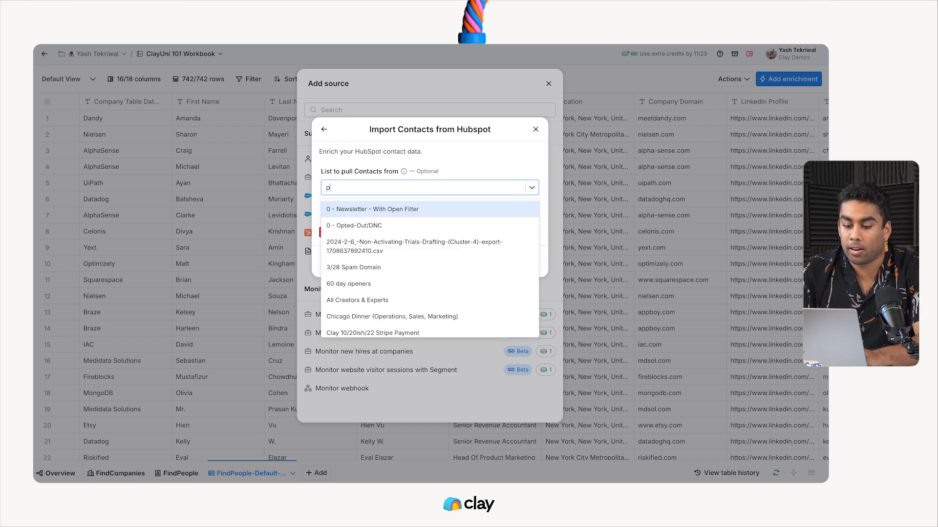
{"action": "left_click", "coordinate": [428, 188]}
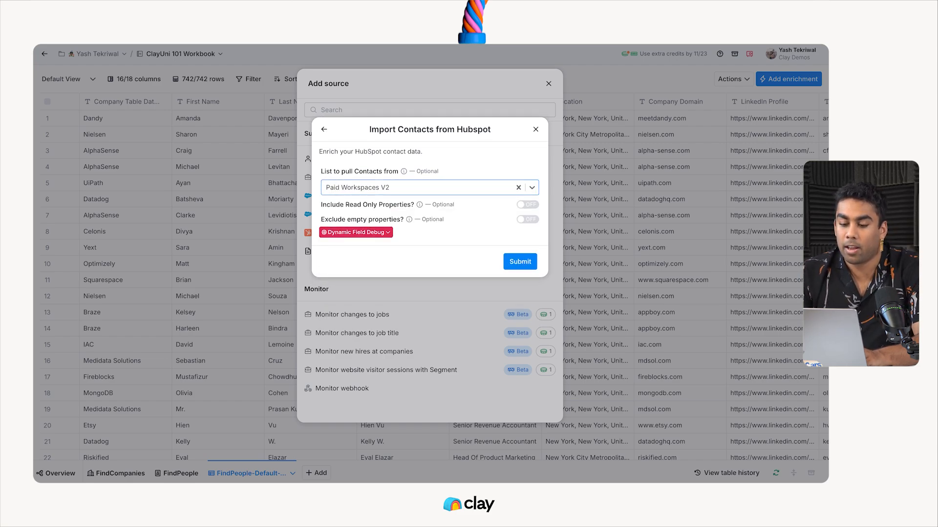
{"action": "mouse_move", "coordinate": [409, 204]}
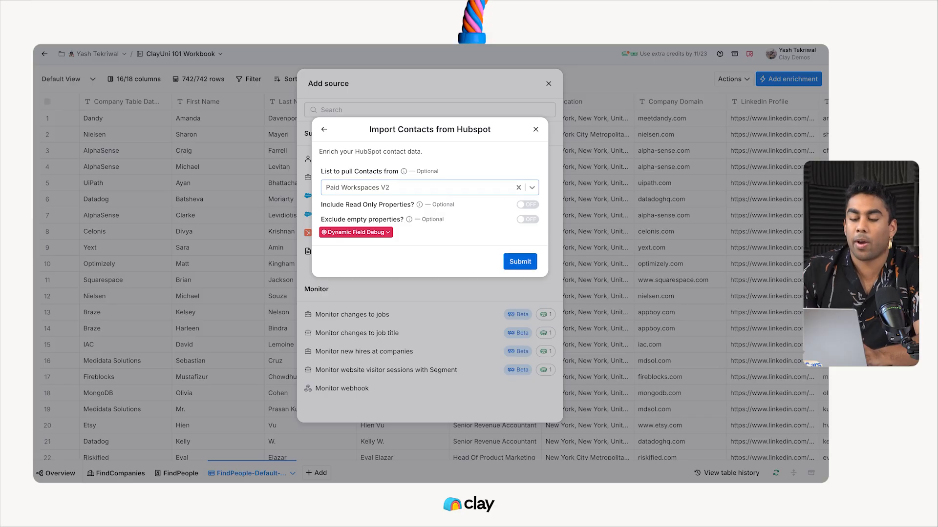
{"action": "left_click", "coordinate": [519, 261]}
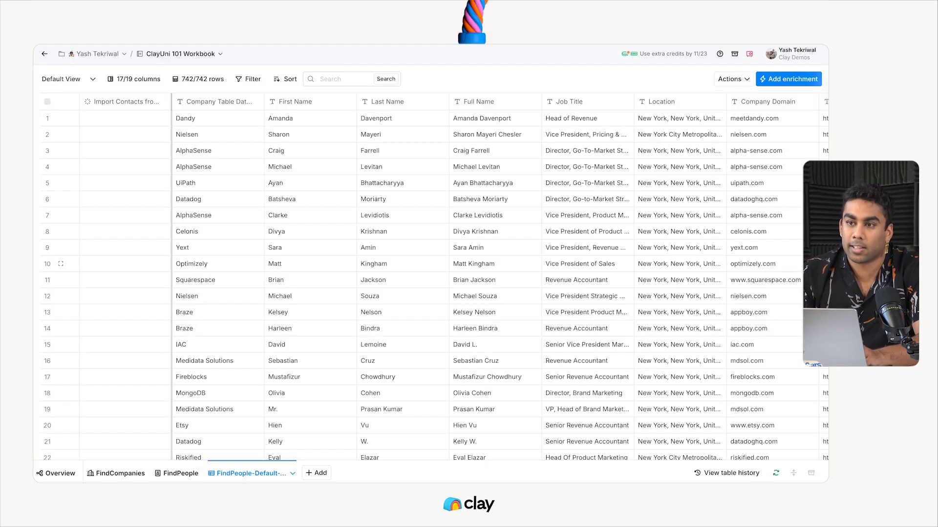
In the new Import Contacts table, delete the empty default columns and expand the first contact's record.
{"action": "left_click", "coordinate": [123, 102]}
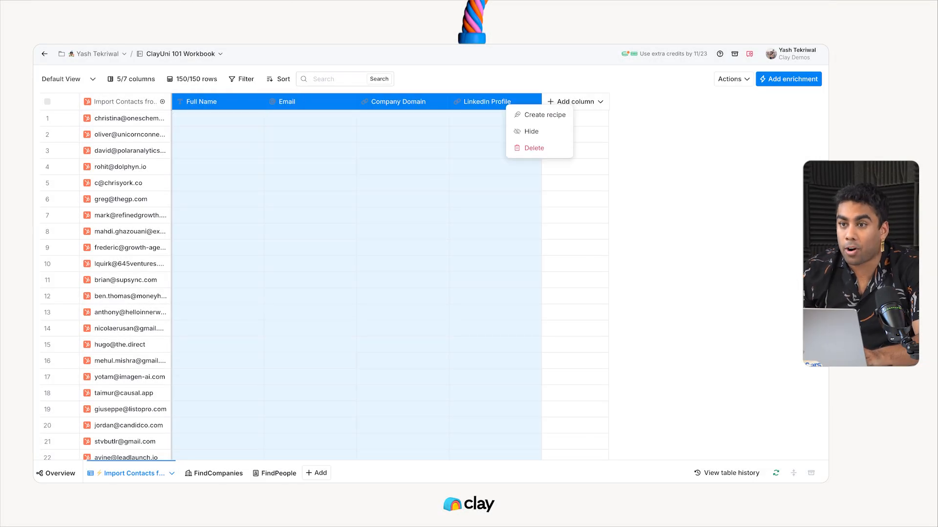
{"action": "left_click", "coordinate": [533, 147]}
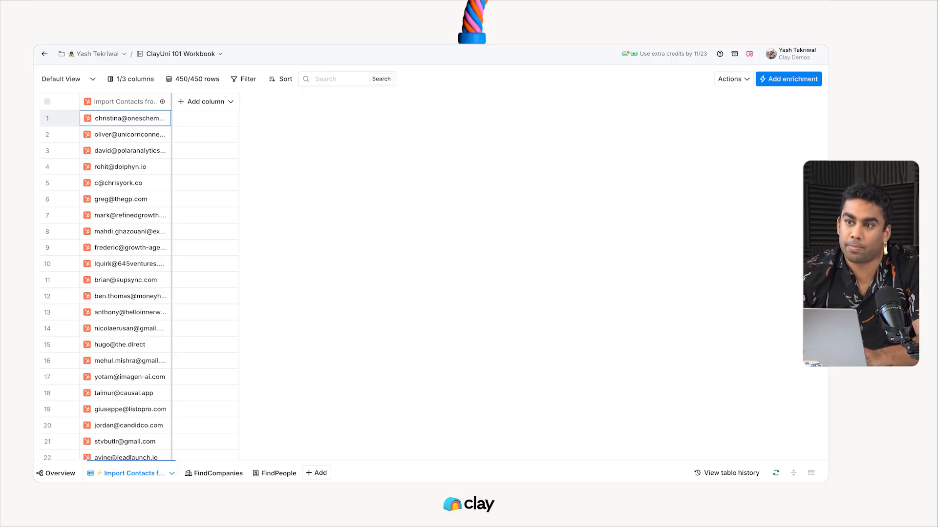
{"action": "left_click", "coordinate": [126, 118]}
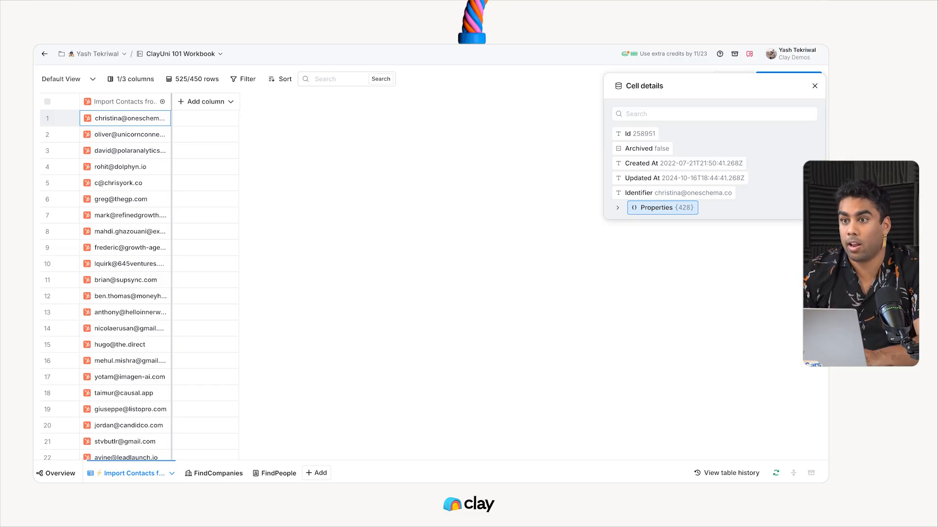
Add the contact's Email property as a table column.
{"action": "left_click", "coordinate": [617, 207]}
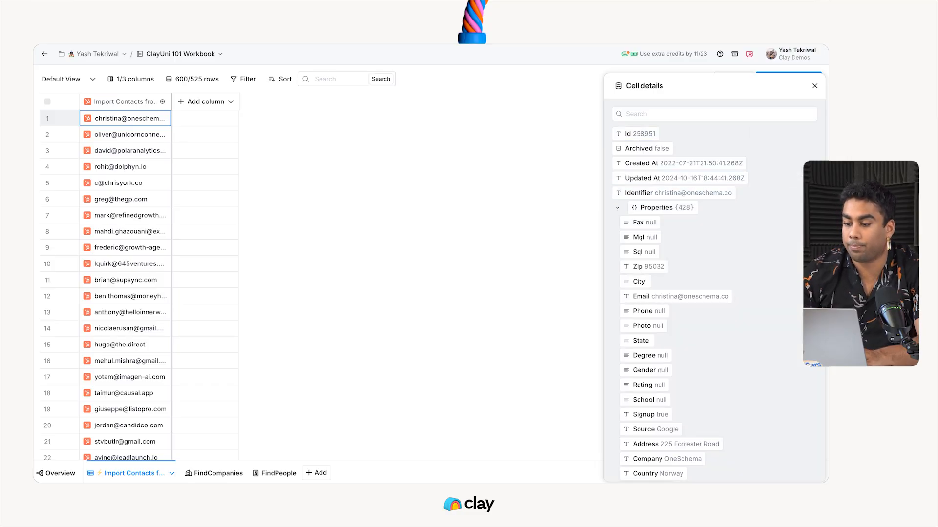
{"action": "type", "text": "email"}
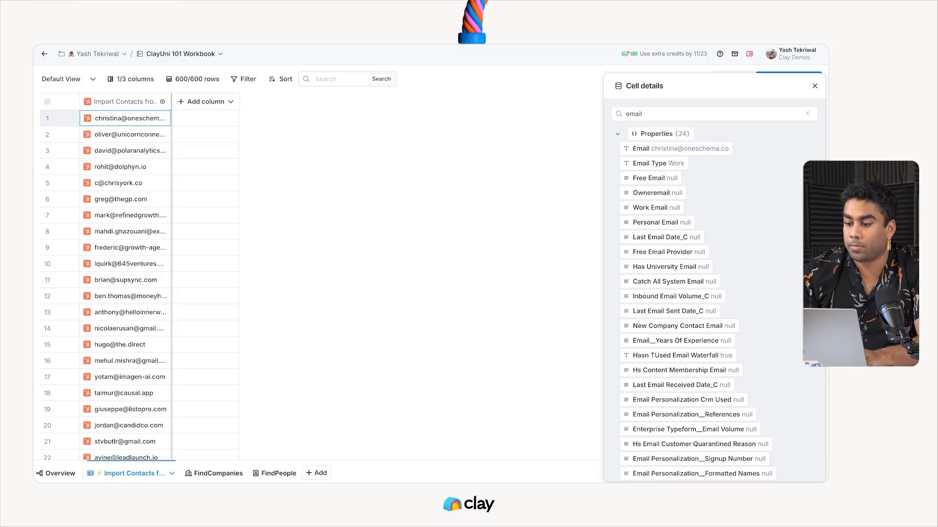
{"action": "left_click", "coordinate": [652, 148]}
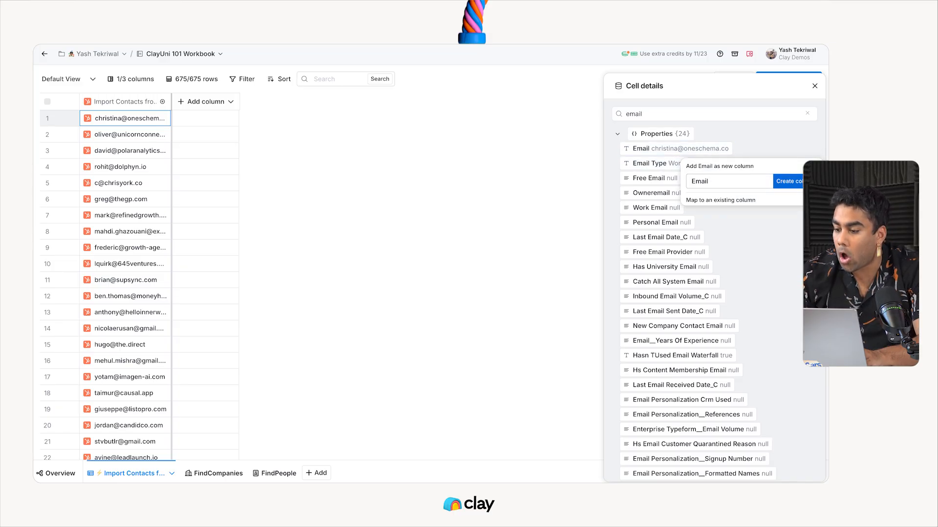
{"action": "left_click", "coordinate": [788, 181]}
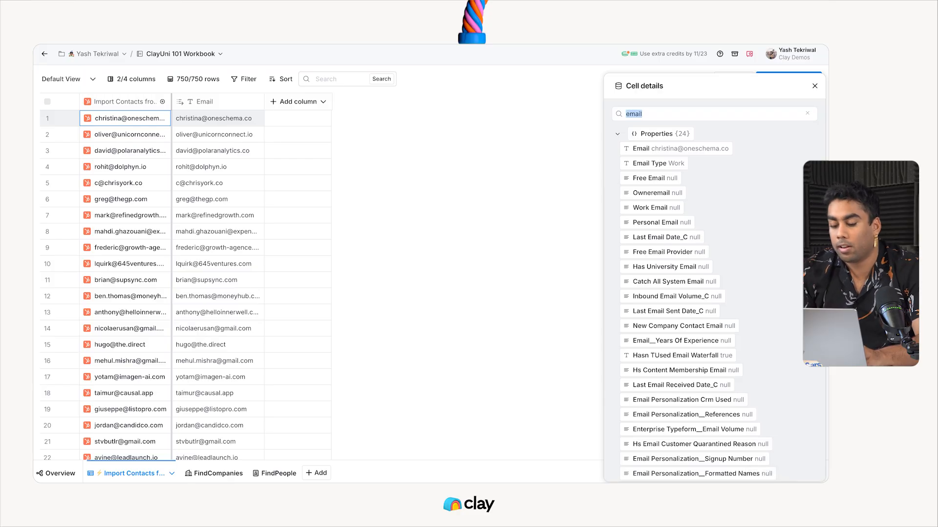
Add Normalized Company Name as a second column from the properties.
{"action": "type", "text": "company name"}
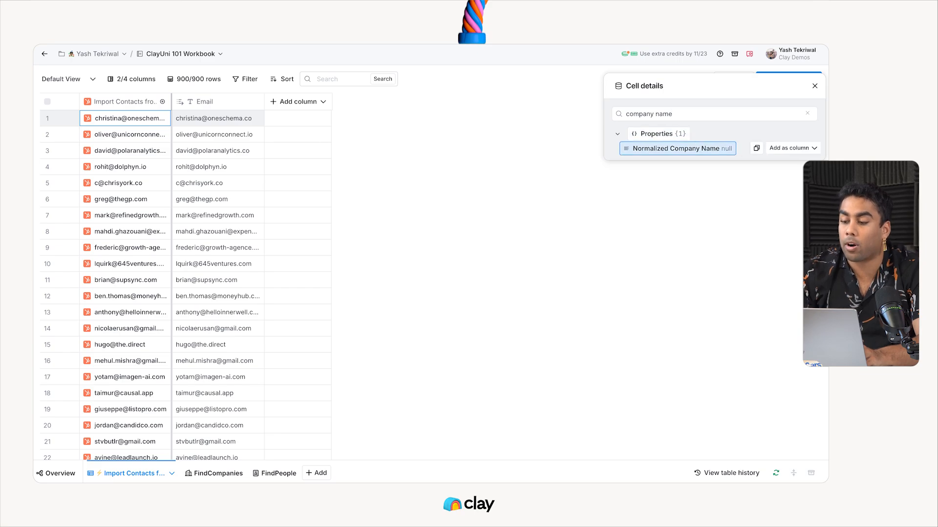
{"action": "left_click", "coordinate": [789, 149]}
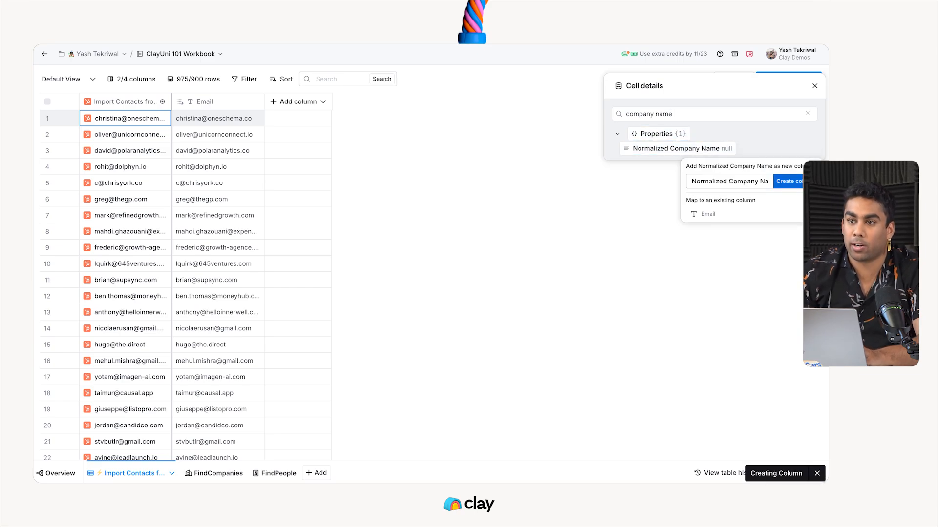